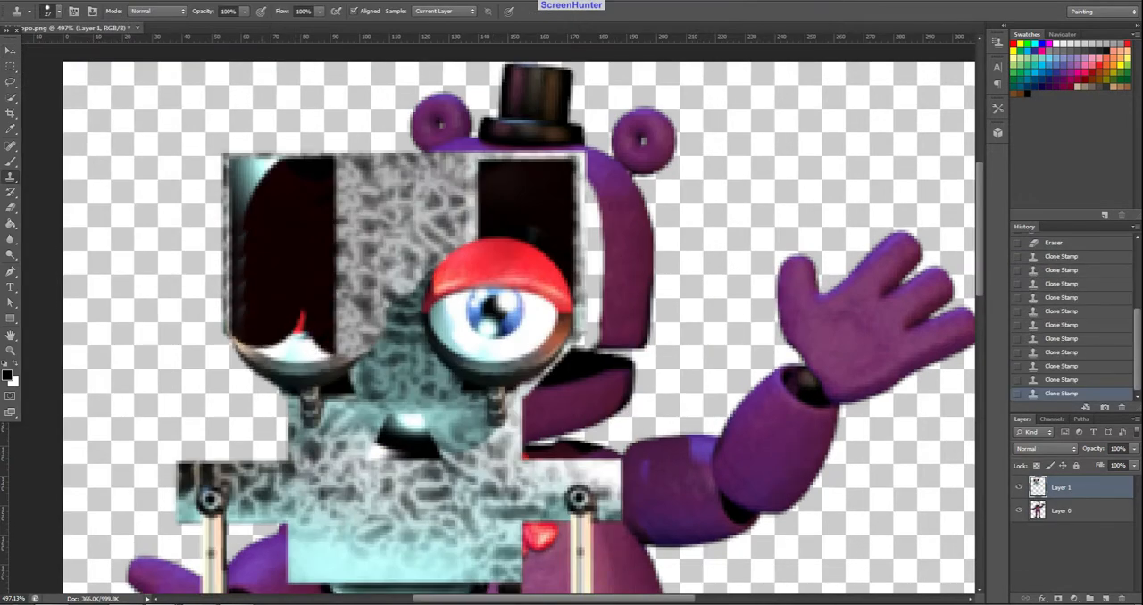
Clone-stamp metal endoskeleton texture over the bear's face on Layer 1
left_click(281, 339)
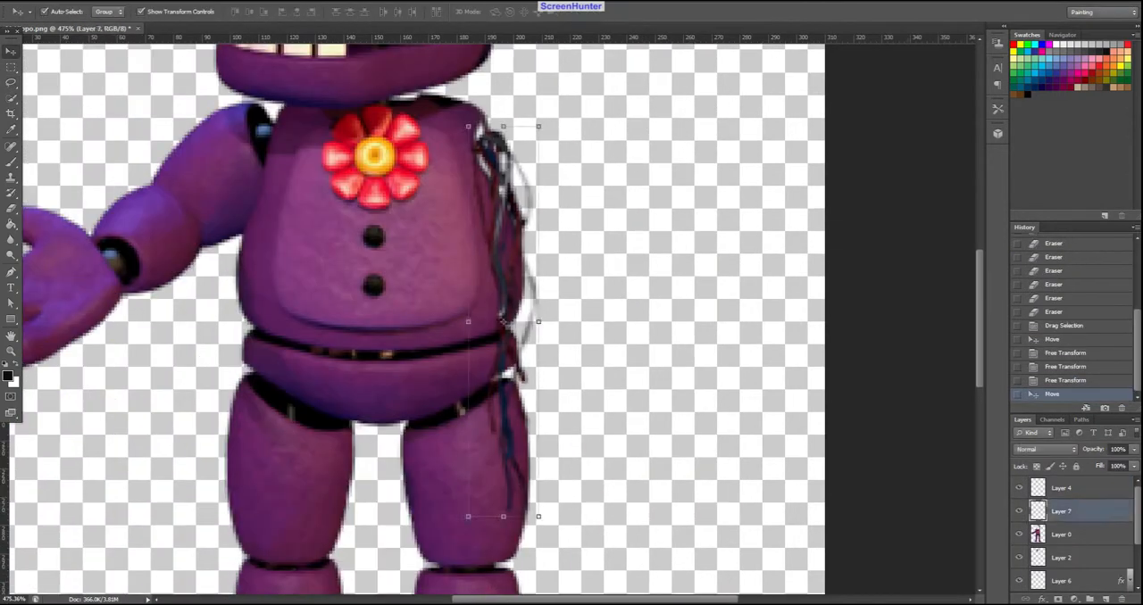
Position the pasted wire layer along the right edge of the torso and leg
left_click_drag(500, 321, 567, 321)
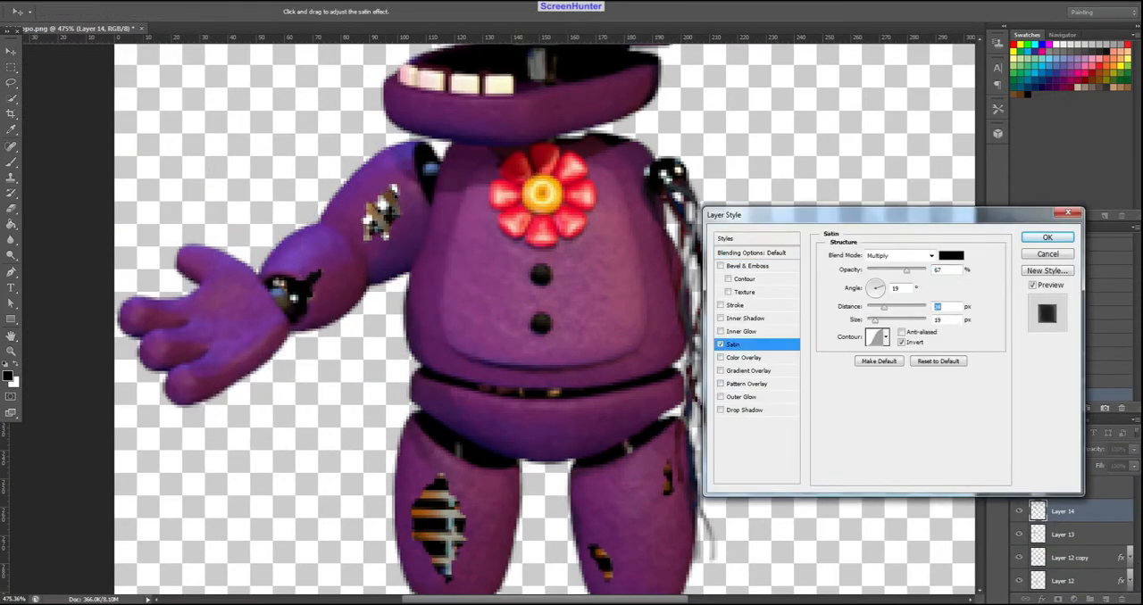
Apply the Satin layer style to the torn patches on the arm and legs
left_click(1042, 237)
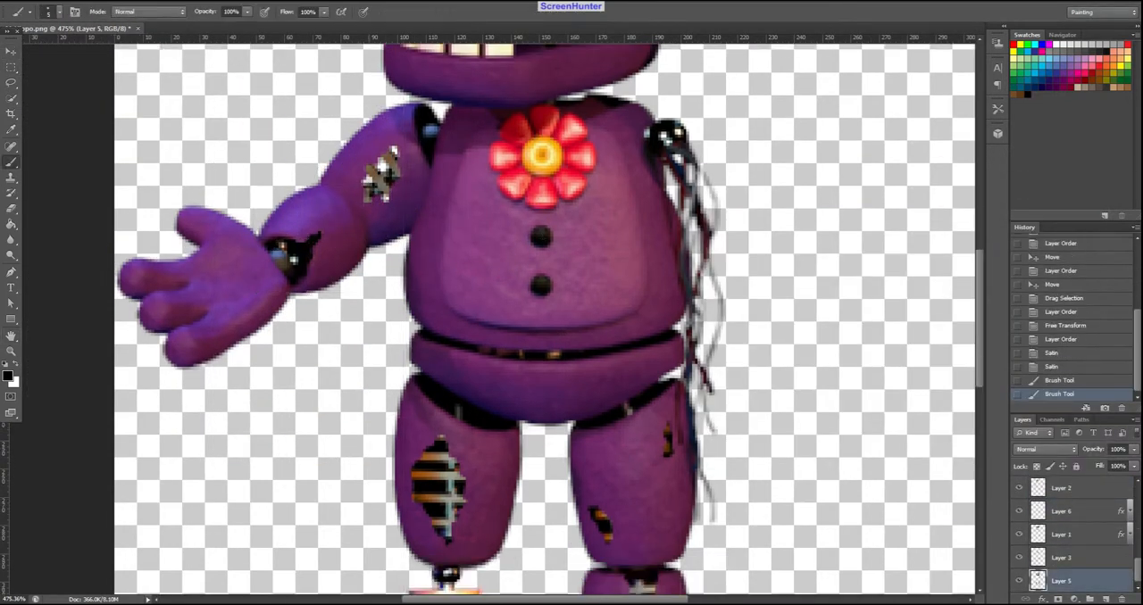
scroll("down", 3)
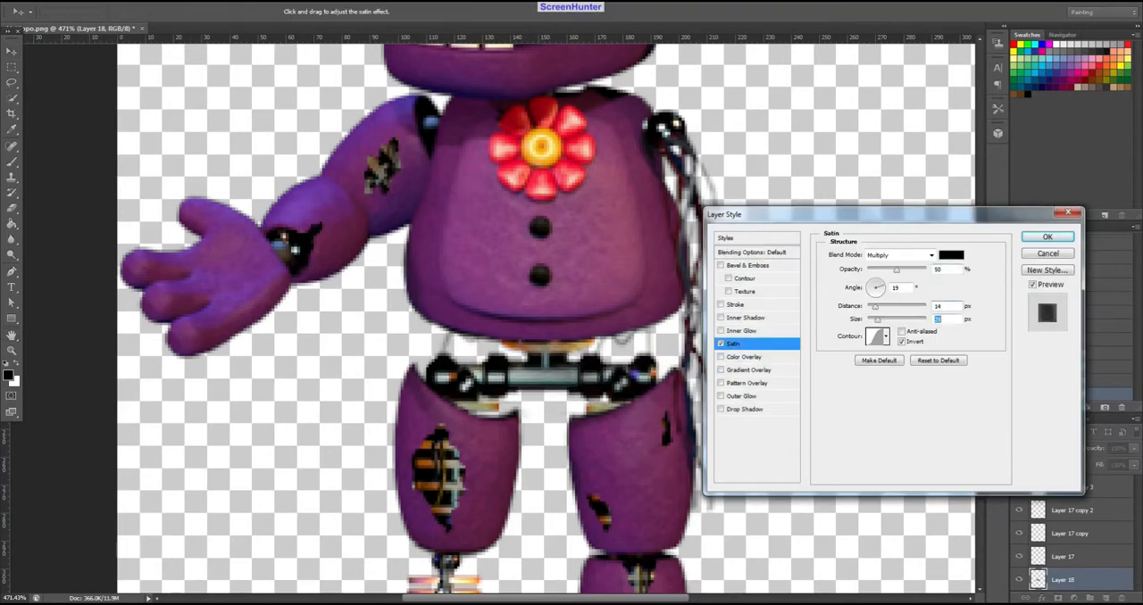
Confirm the Satin layer style on the endoskeleton pelvis section
left_click(1046, 237)
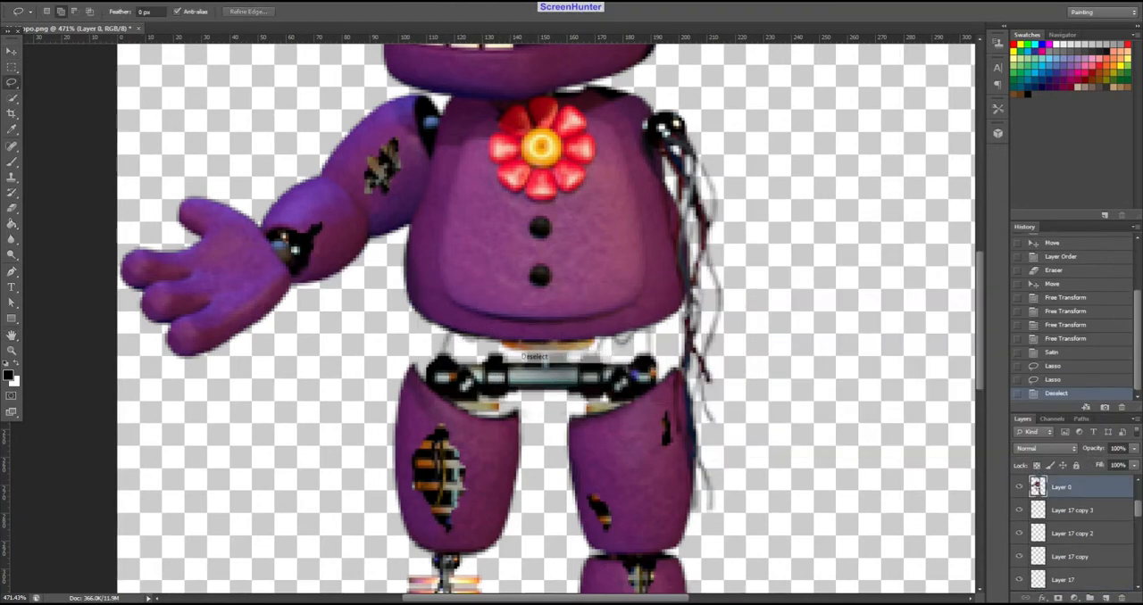